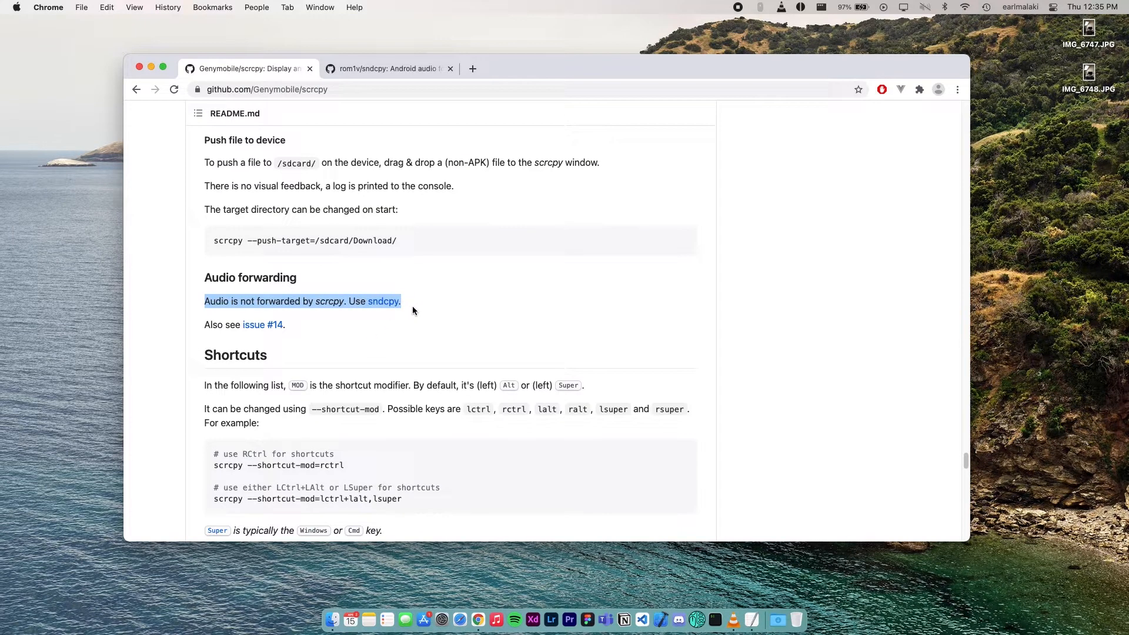
Open the sndcpy GitHub repository from the scrcpy README's Audio forwarding link.
left_click(388, 69)
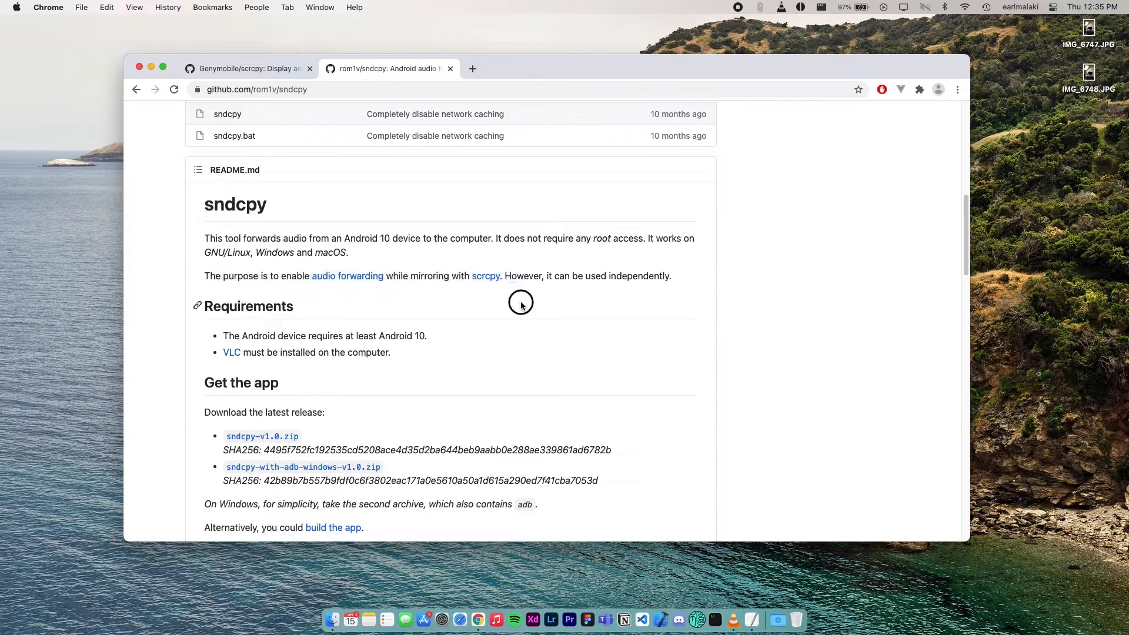
mouse_move(590, 373)
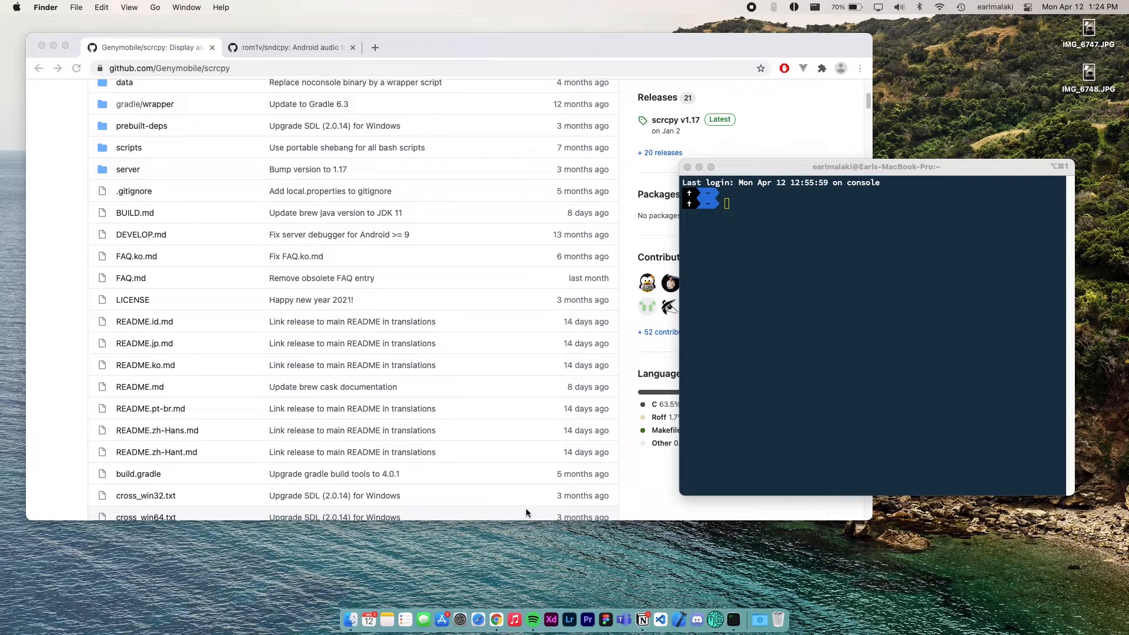
Download sndcpy-v1.0.zip from the sndcpy README's 'Get the app' section.
left_click(290, 47)
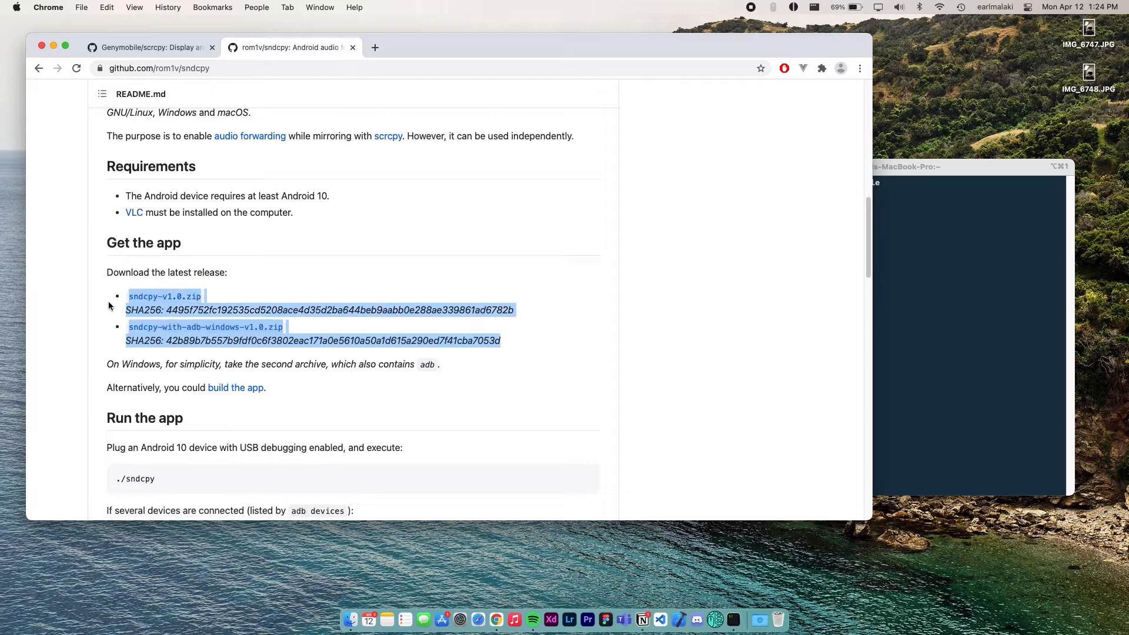
left_click(317, 257)
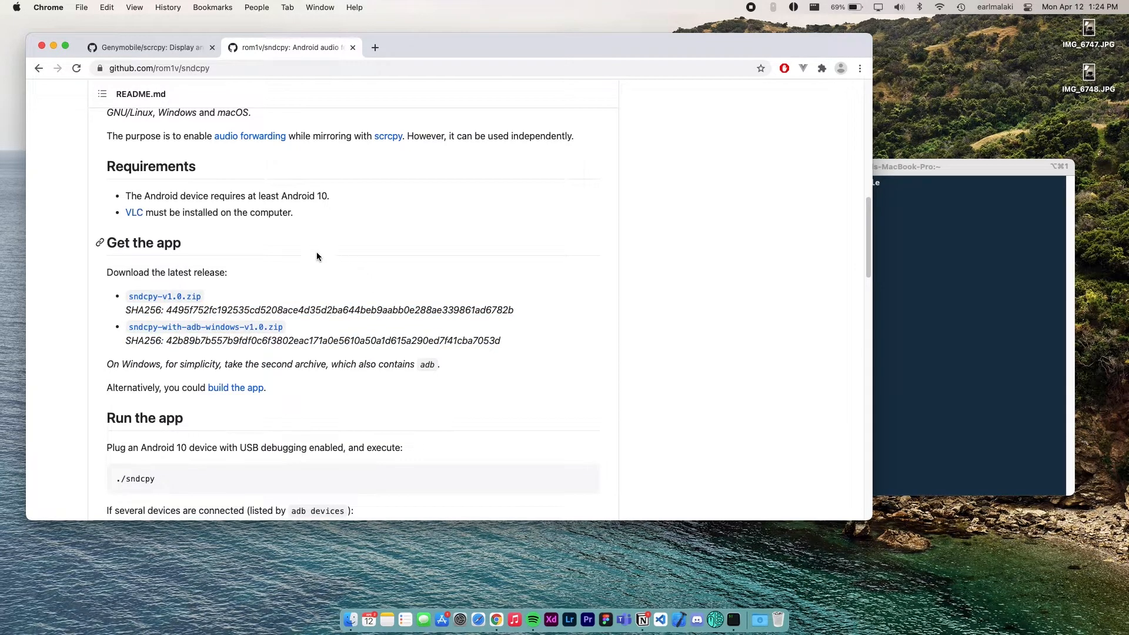
mouse_move(164, 295)
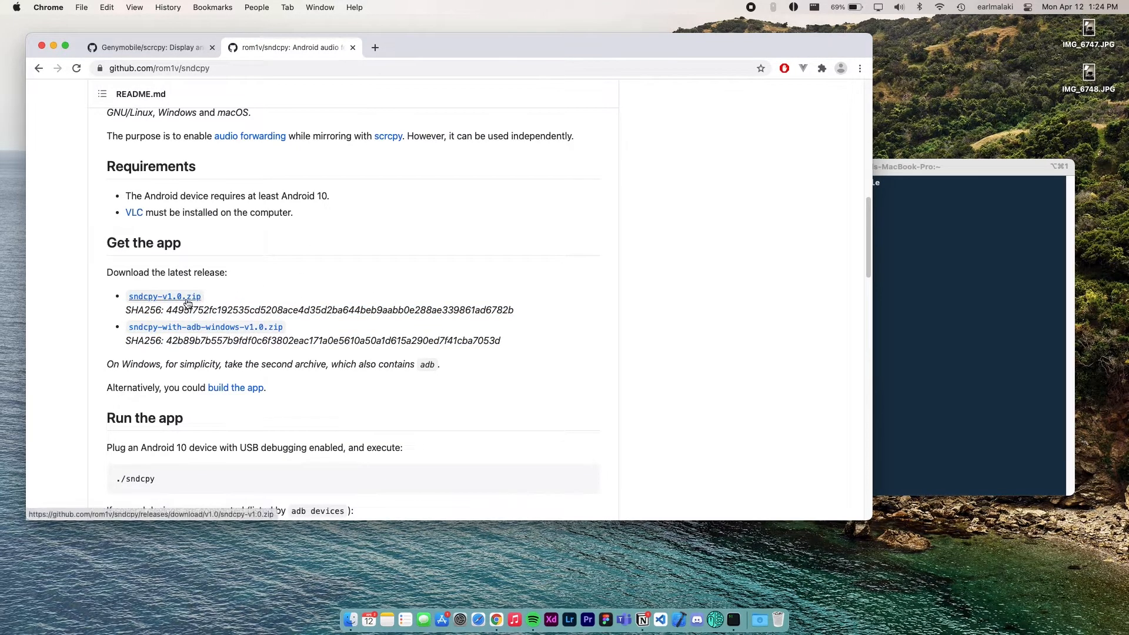
scroll("down", 3)
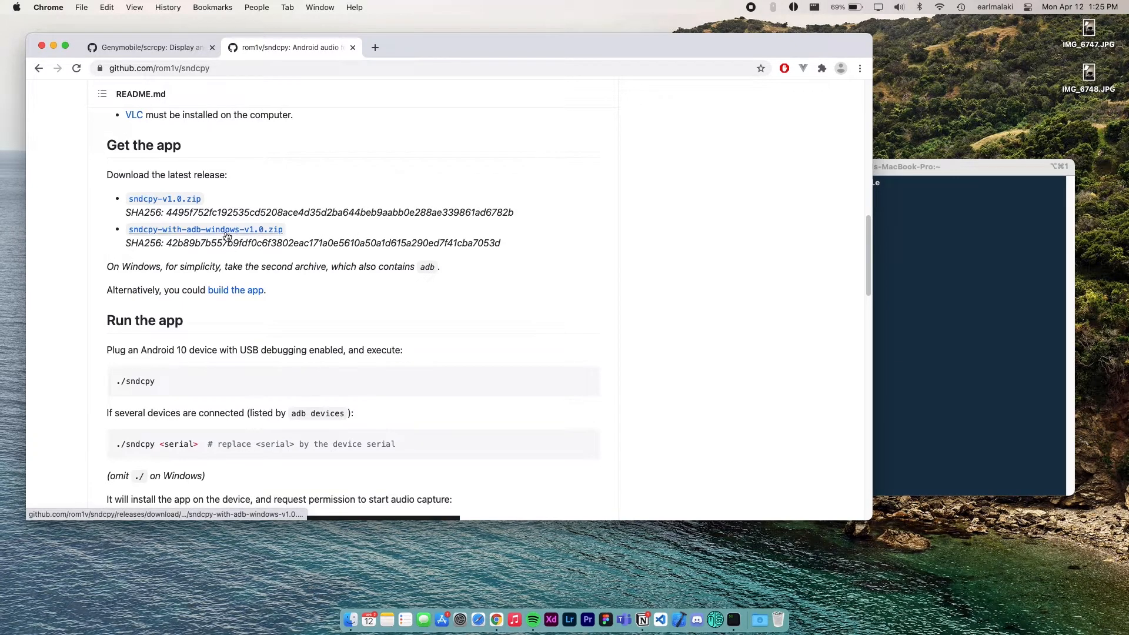
left_click(204, 228)
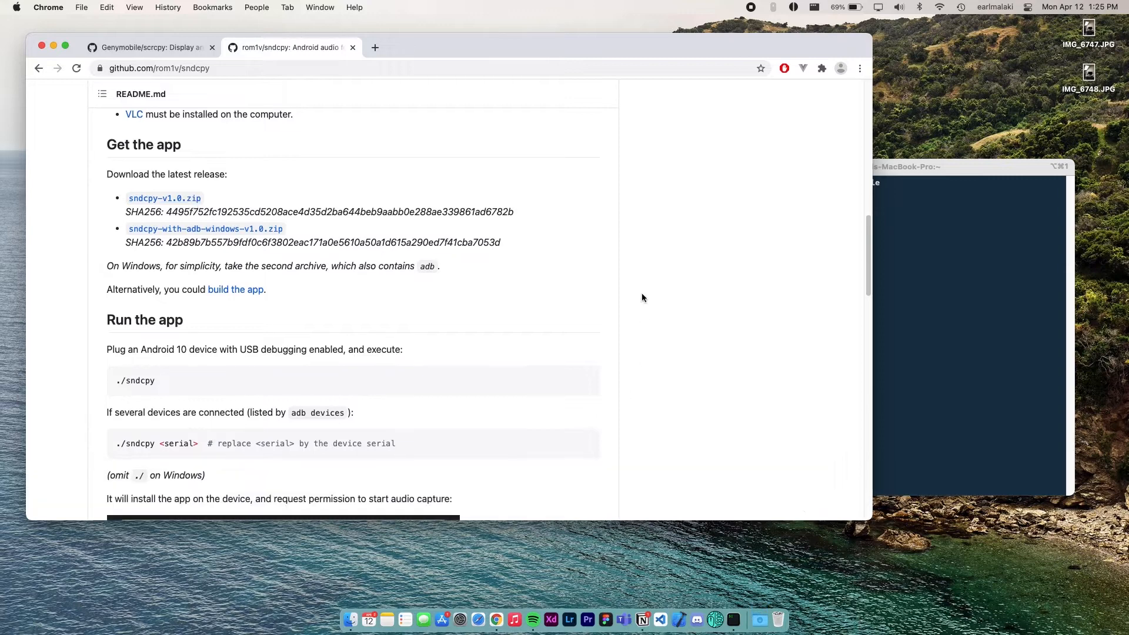
mouse_move(618, 276)
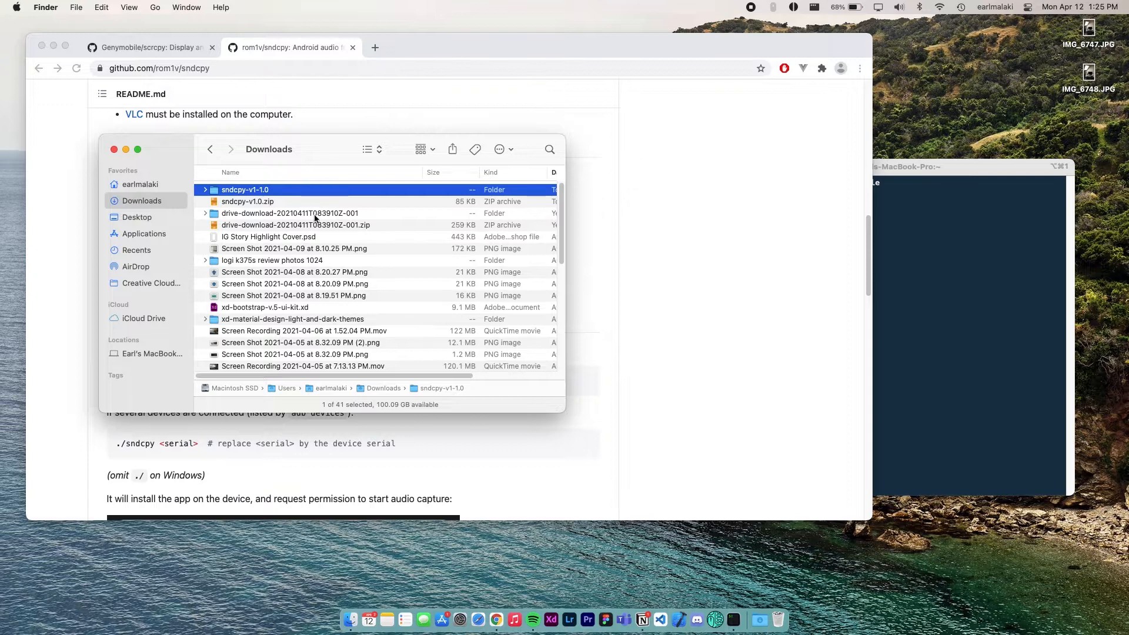
Open the extracted sndcpy-v1-1.0 folder next to sndcpy-v1.0.zip in Downloads.
left_click(290, 213)
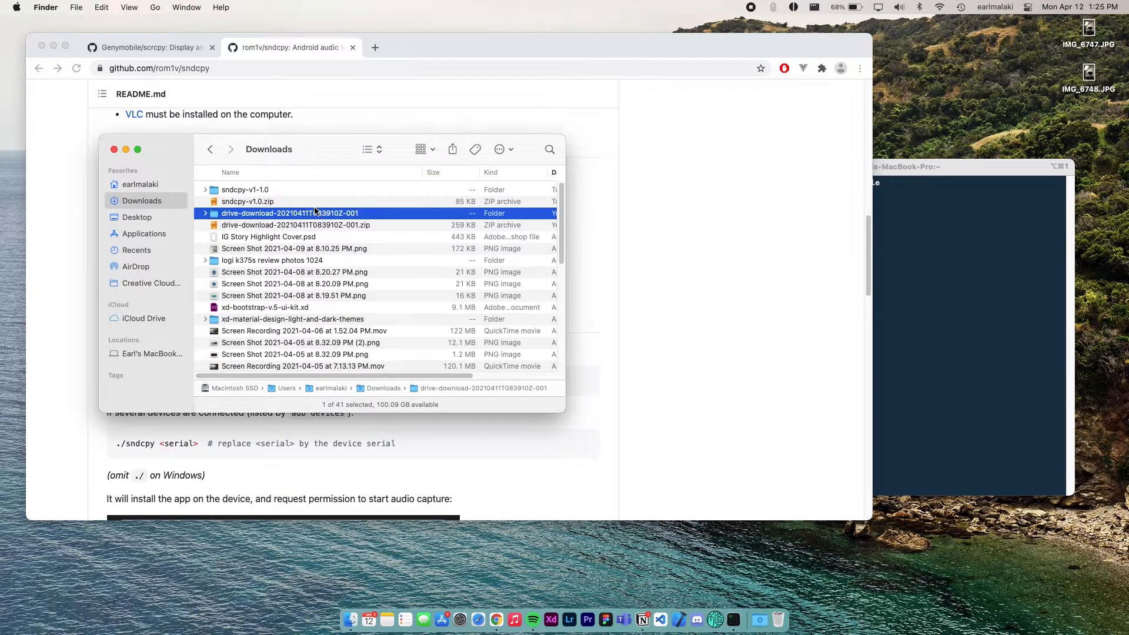
double_click(244, 190)
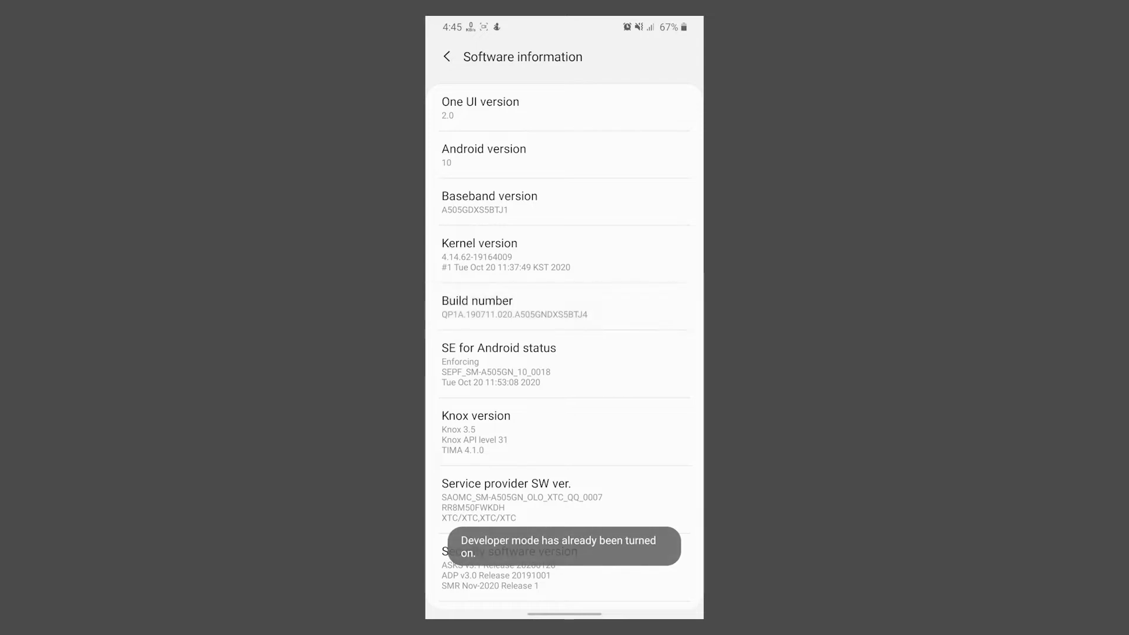
Switch on USB debugging under Developer options in Android Settings.
left_click(446, 56)
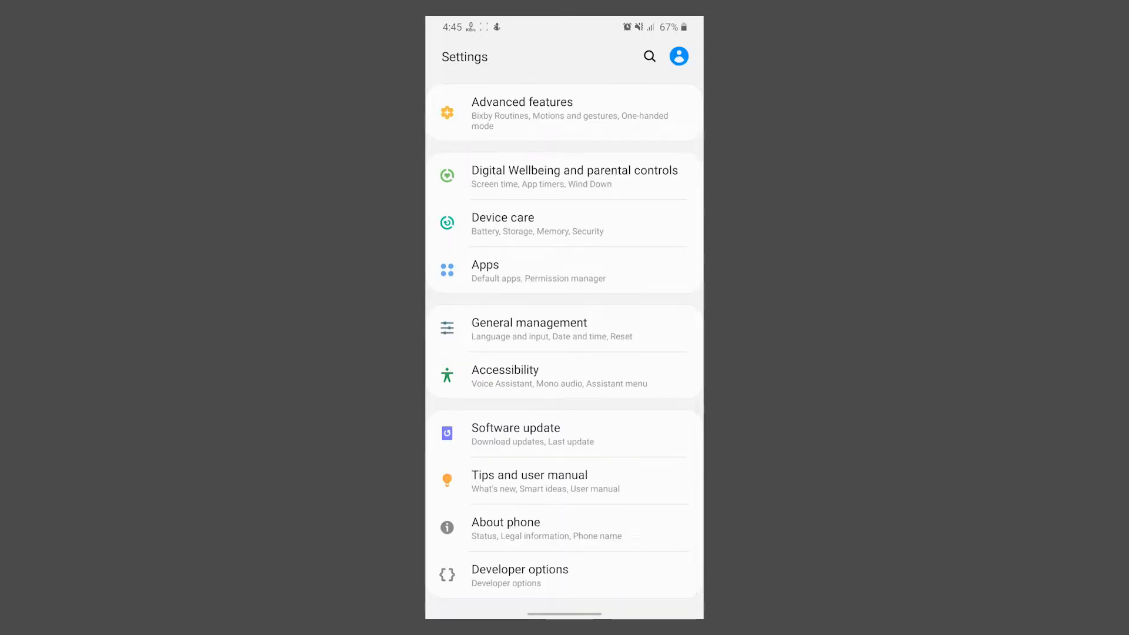
left_click(520, 575)
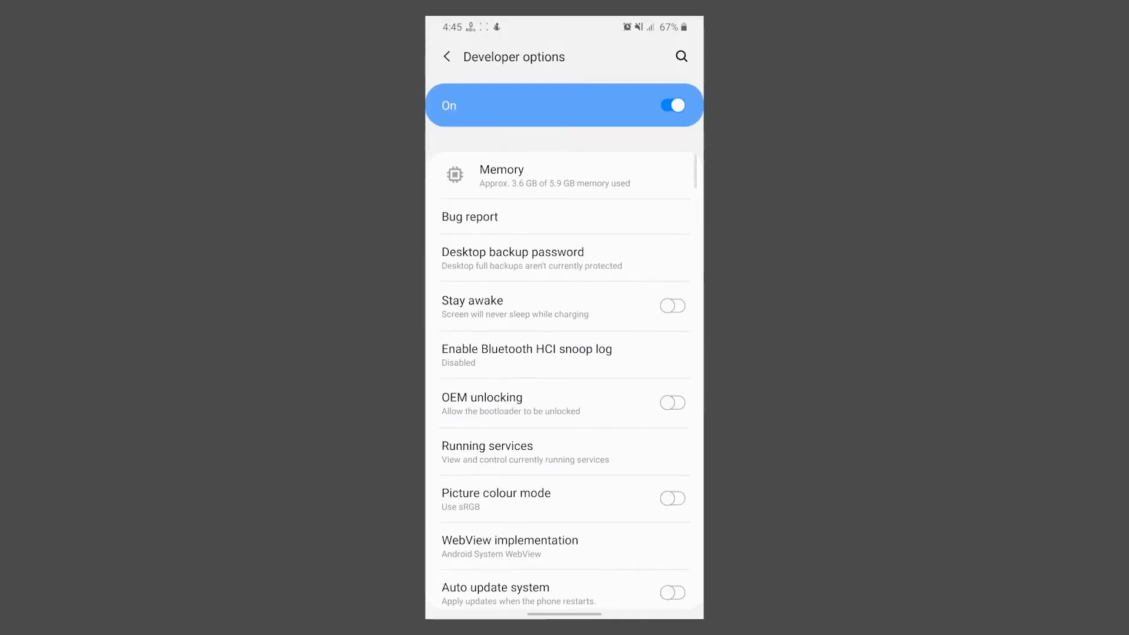
left_click(671, 383)
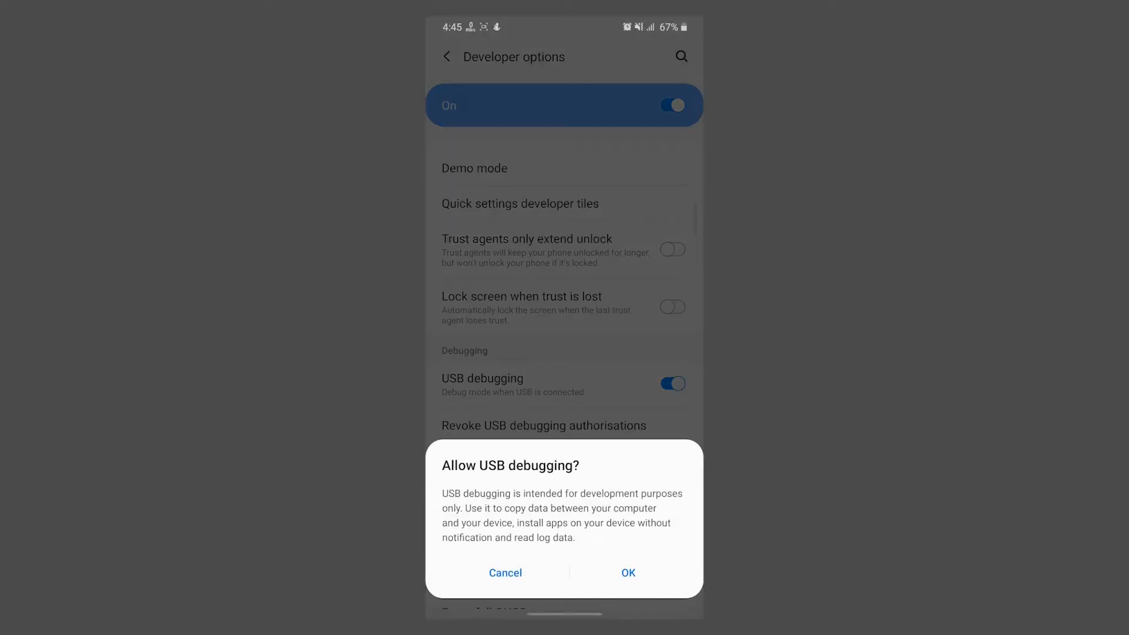